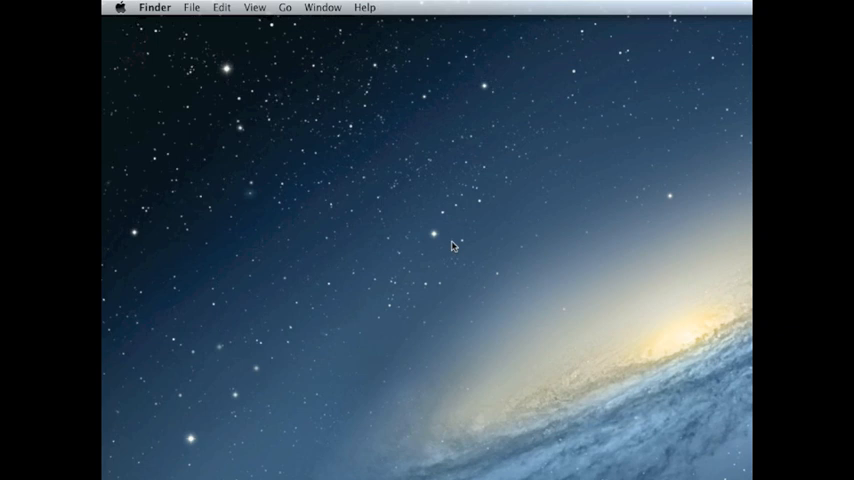
{"action": "mouse_move", "coordinate": [380, 168]}
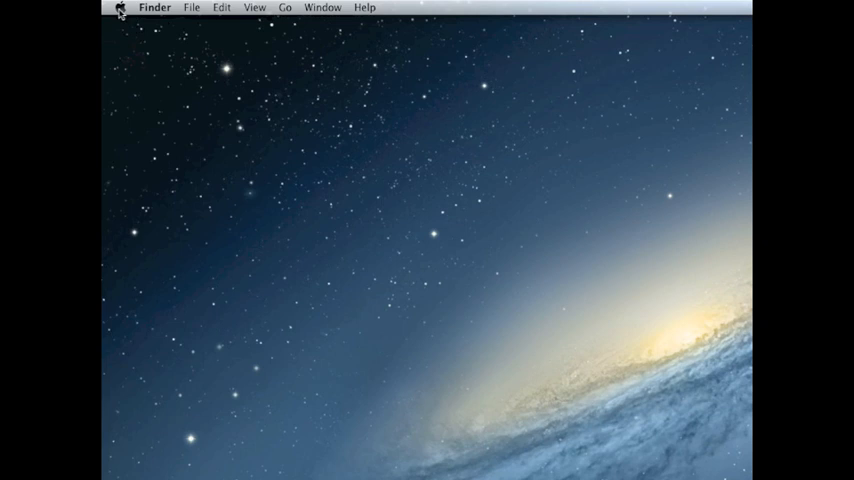
Launch System Preferences from the Apple menu on the Finder desktop
{"action": "left_click", "coordinate": [118, 8]}
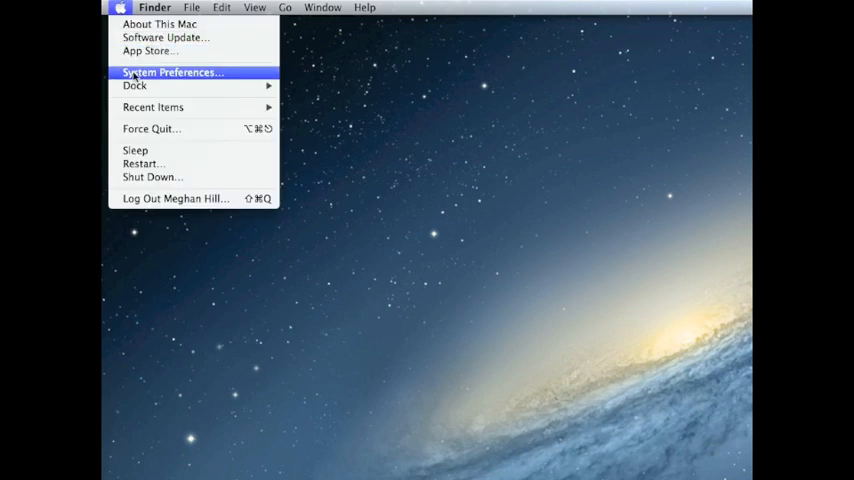
{"action": "mouse_move", "coordinate": [230, 76]}
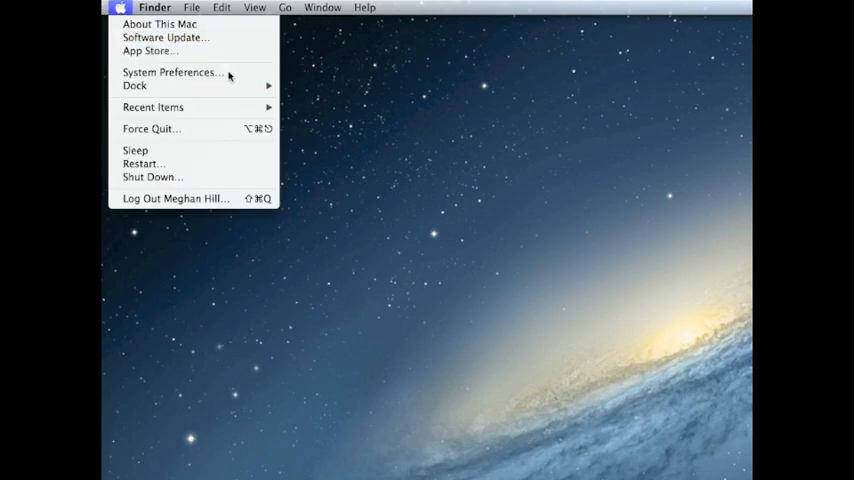
{"action": "left_click", "coordinate": [172, 72]}
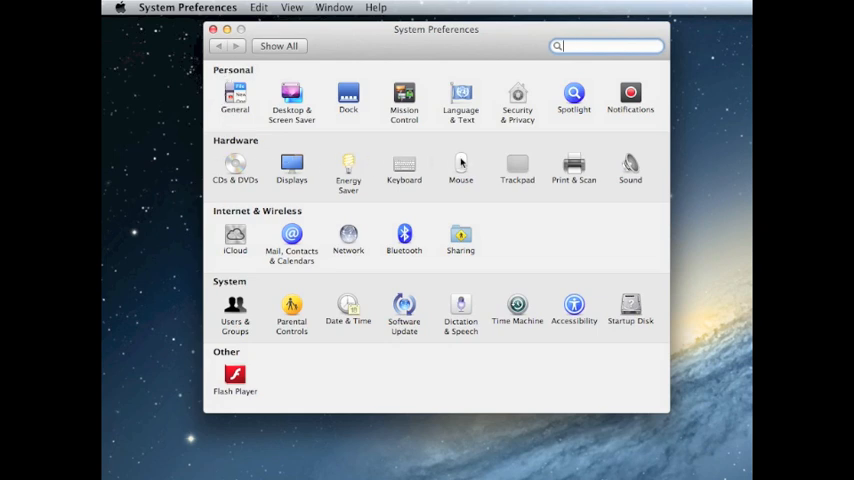
{"action": "mouse_move", "coordinate": [572, 164]}
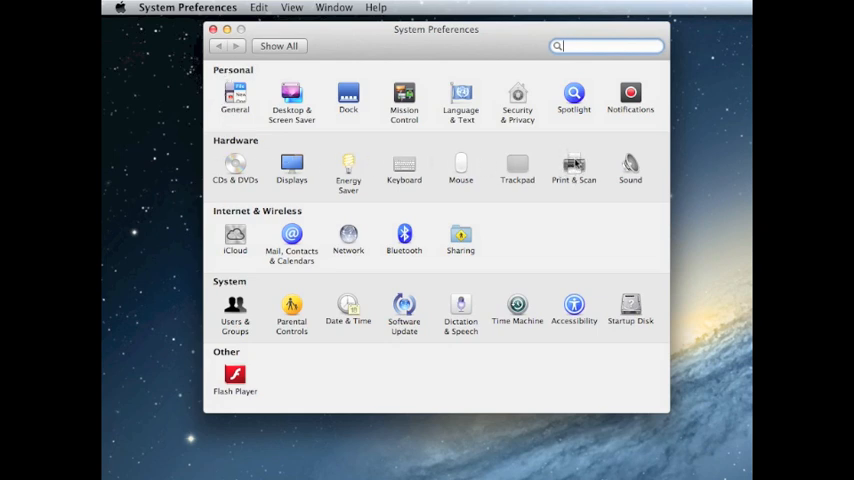
Go to the Print & Scan pane listing the HP Deskjet 6940 series printer
{"action": "left_click", "coordinate": [572, 164]}
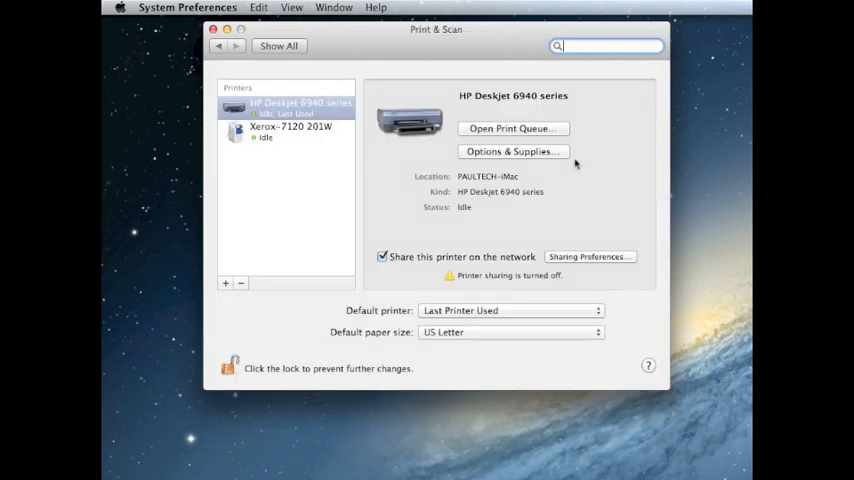
{"action": "mouse_move", "coordinate": [244, 180]}
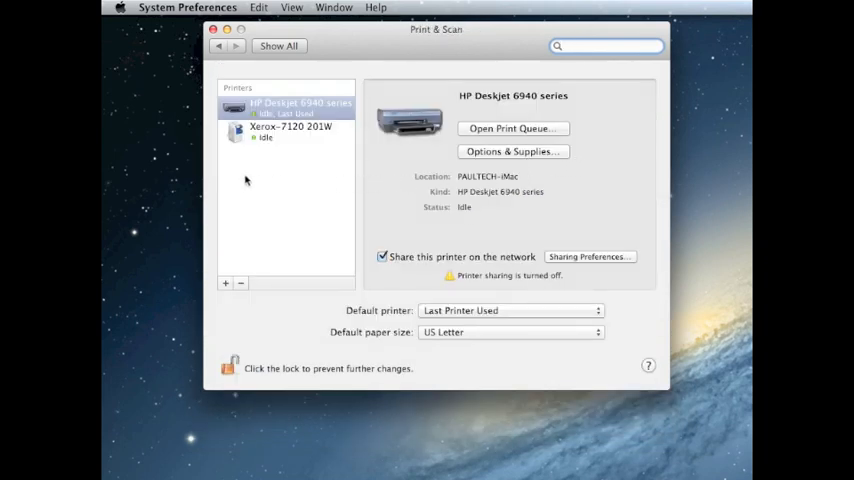
{"action": "mouse_move", "coordinate": [212, 178]}
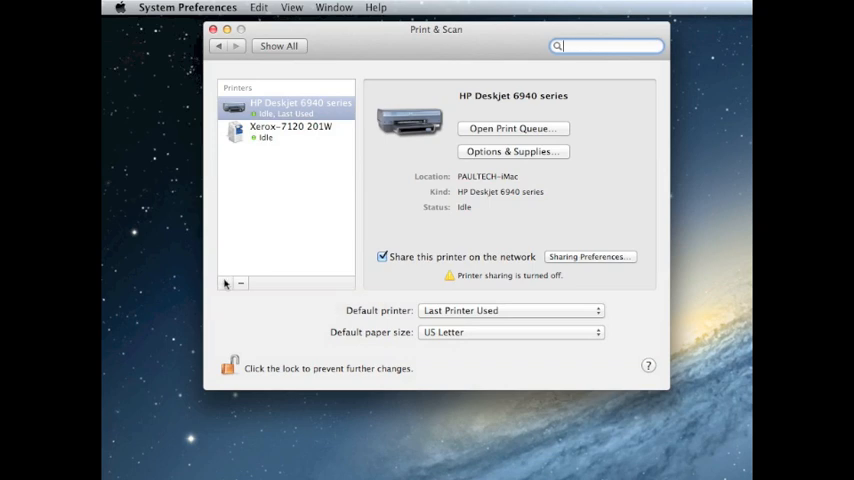
Start adding a printer and choose the shared 'localhost' Xerox WorkCentre at Paul College Rm 370s
{"action": "left_click", "coordinate": [224, 284]}
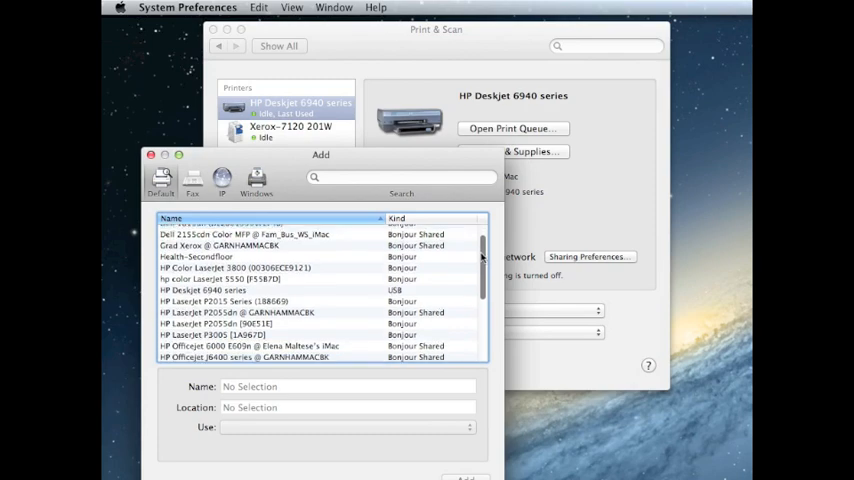
{"action": "scroll", "scroll_direction": "down", "scroll_amount": 3}
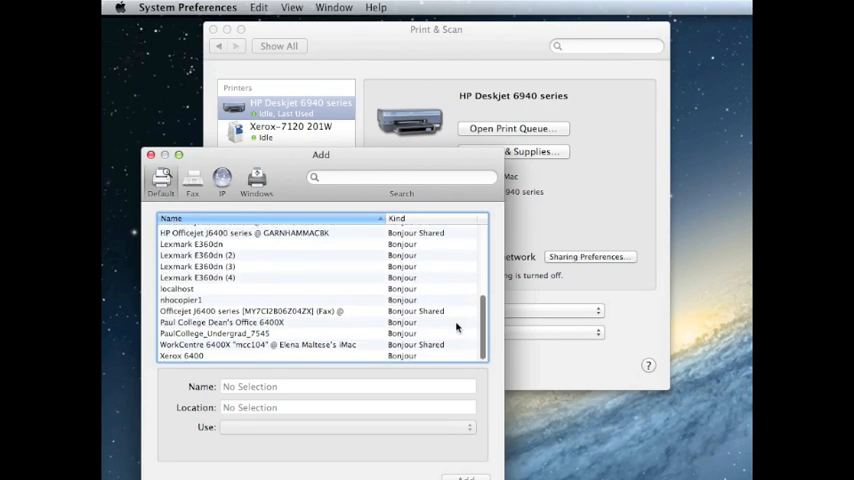
{"action": "mouse_move", "coordinate": [244, 292]}
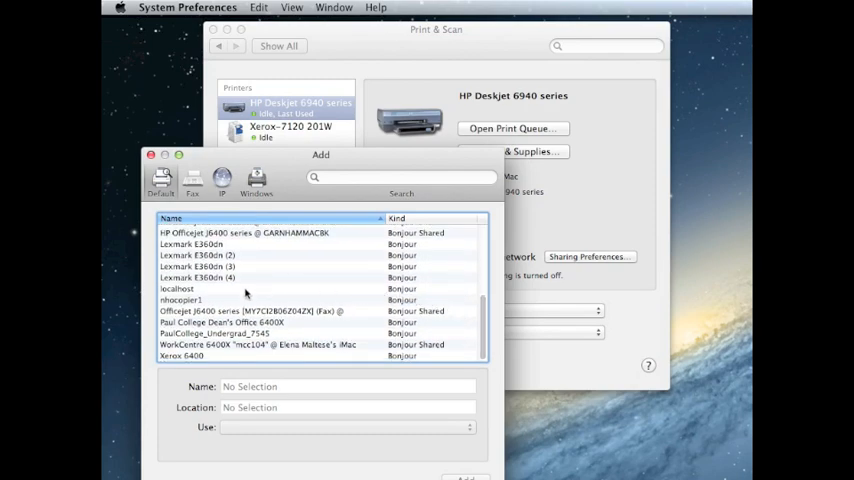
{"action": "left_click", "coordinate": [176, 288]}
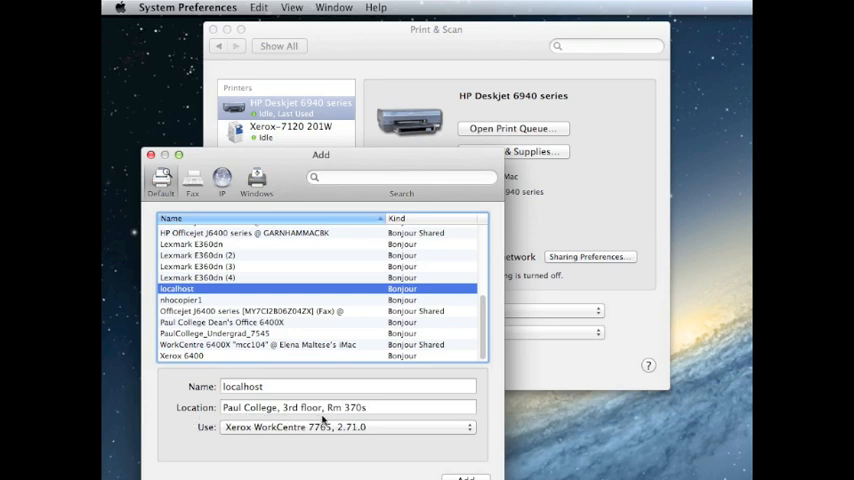
{"action": "mouse_move", "coordinate": [352, 408]}
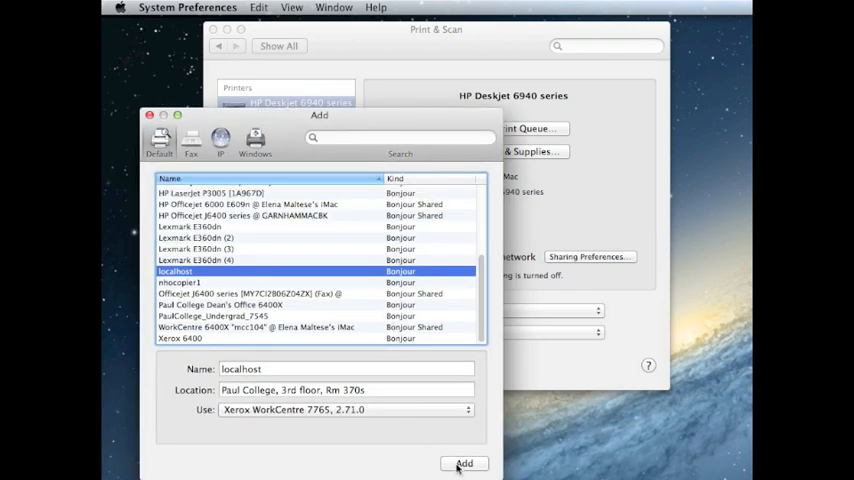
Add the localhost Xerox WorkCentre 7765 printer, accepting its installed options
{"action": "left_click", "coordinate": [464, 464]}
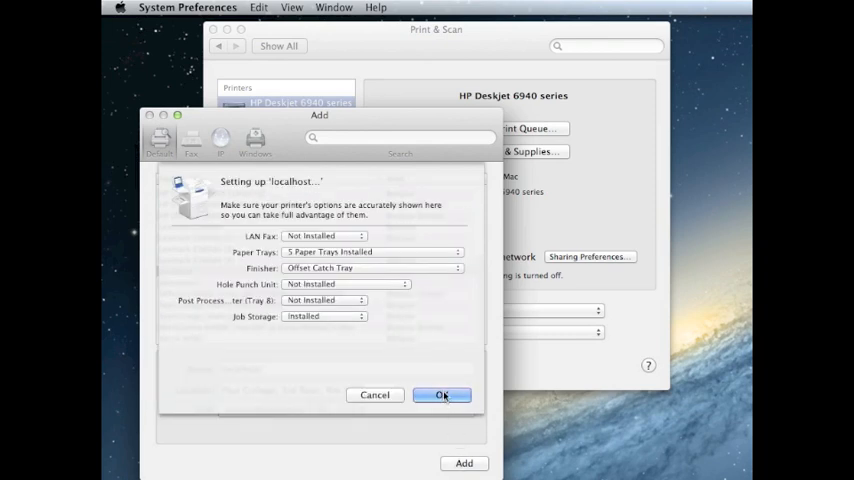
{"action": "left_click", "coordinate": [442, 396]}
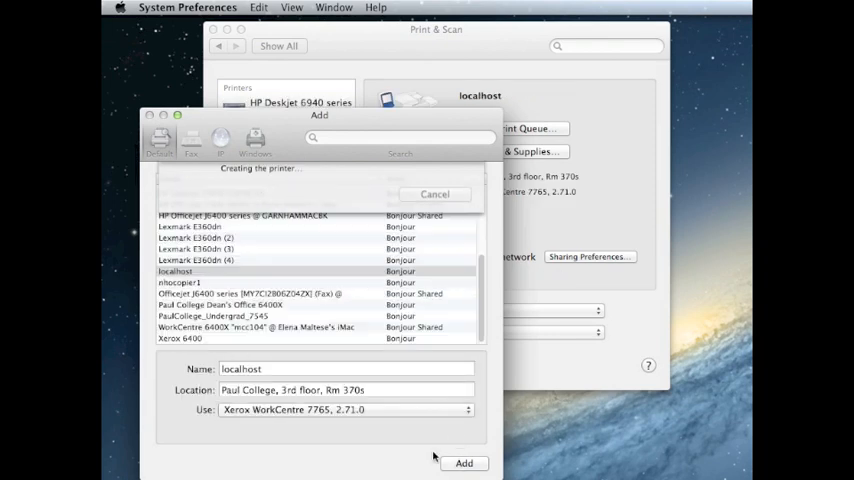
{"action": "left_click", "coordinate": [464, 464]}
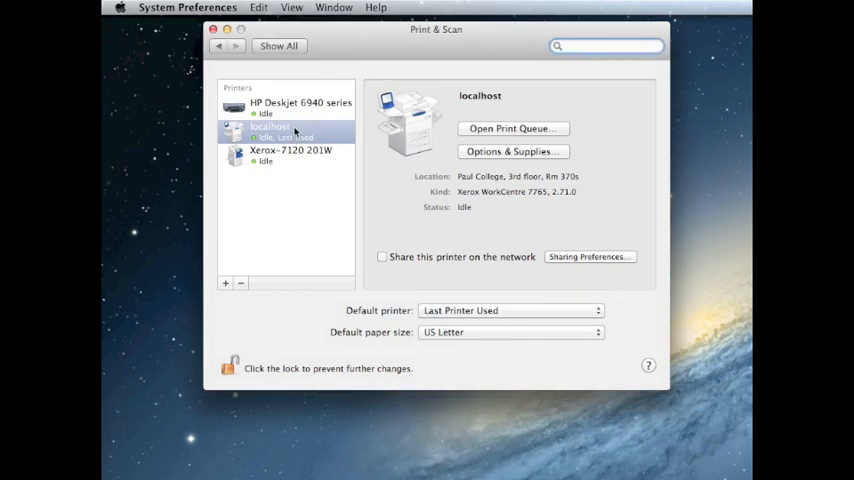
{"action": "mouse_move", "coordinate": [368, 136]}
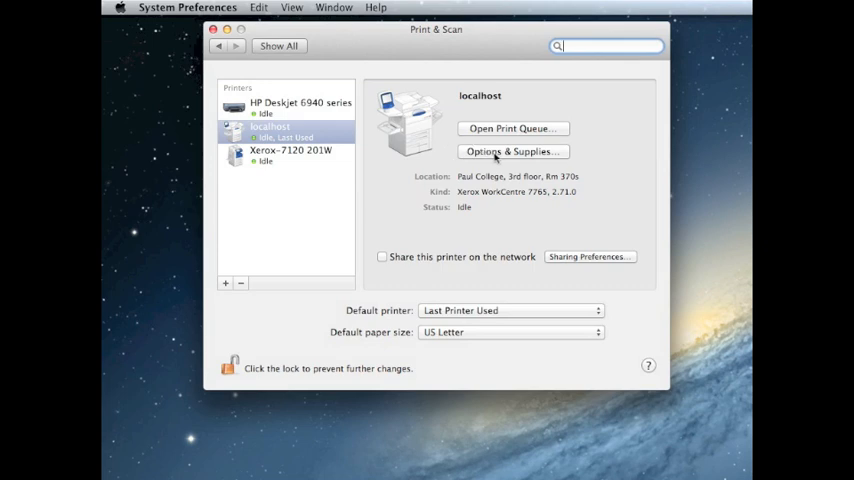
Rename the new Xerox printer to 'Paul College 370S' via Options & Supplies
{"action": "left_click", "coordinate": [512, 152]}
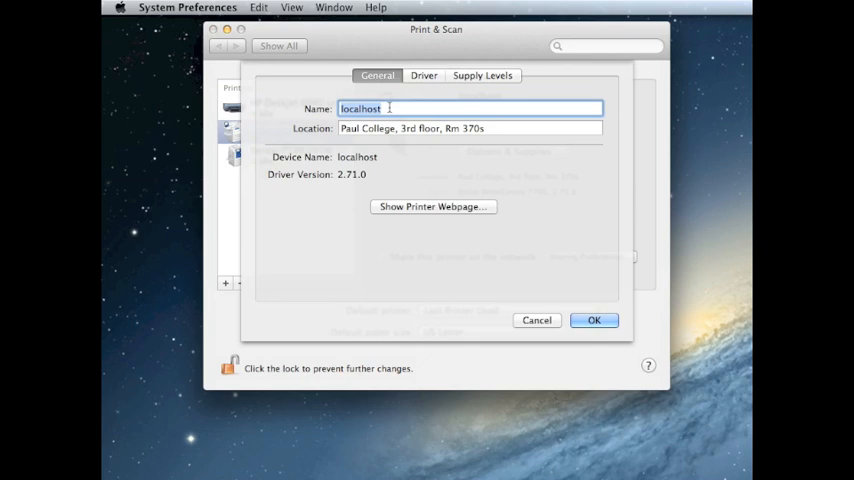
{"action": "type", "text": "Paul Co"}
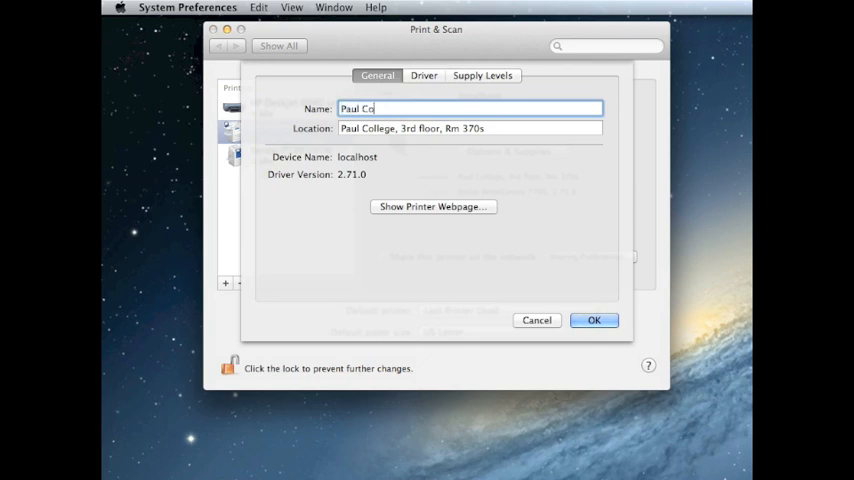
{"action": "type", "text": "llege"}
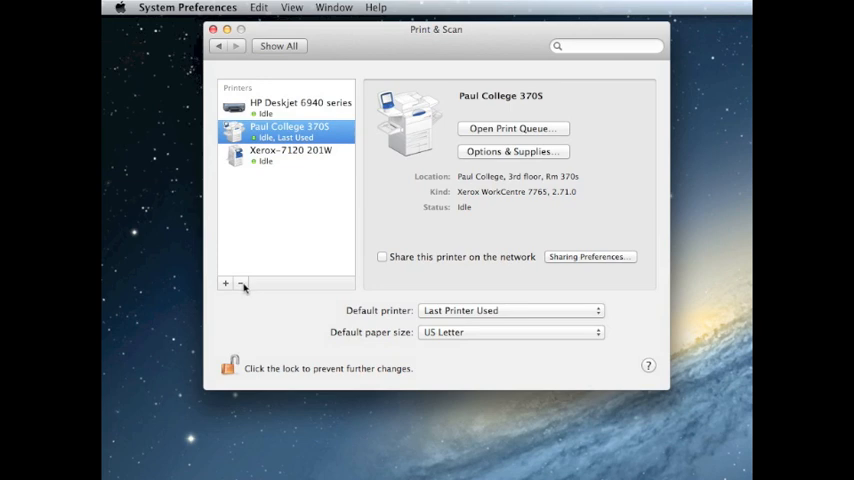
Remove the 'Paul College 370S' printer and confirm the deletion
{"action": "left_click", "coordinate": [240, 284]}
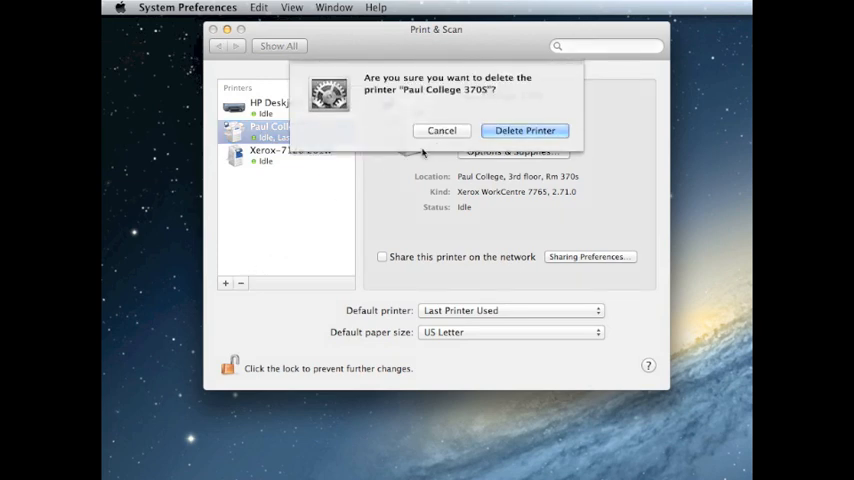
{"action": "left_click", "coordinate": [524, 130]}
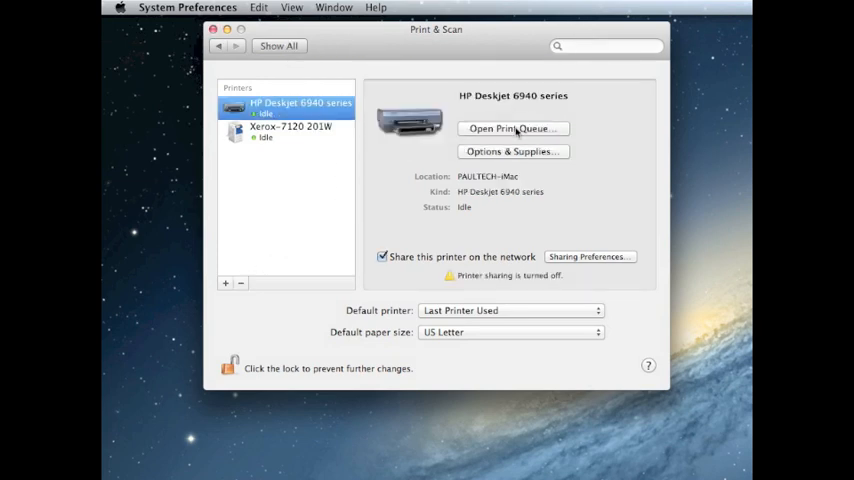